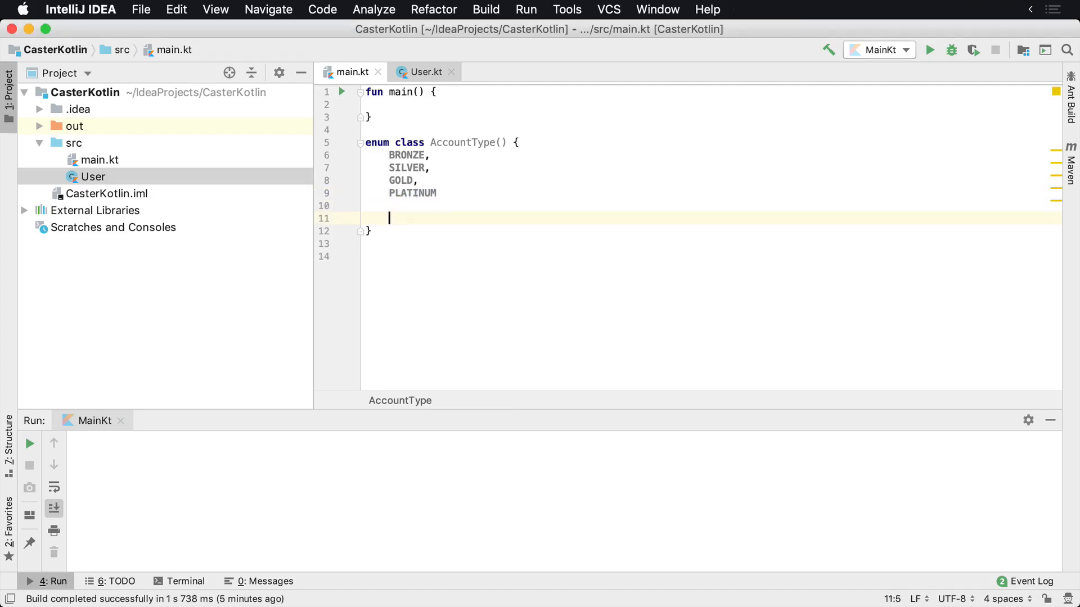
- Declare 'abstract fun calculateDiscountPercent(): Int' below the enum constants, correcting the 'abstact' typo
{"action": "double_click", "coordinate": [406, 156]}
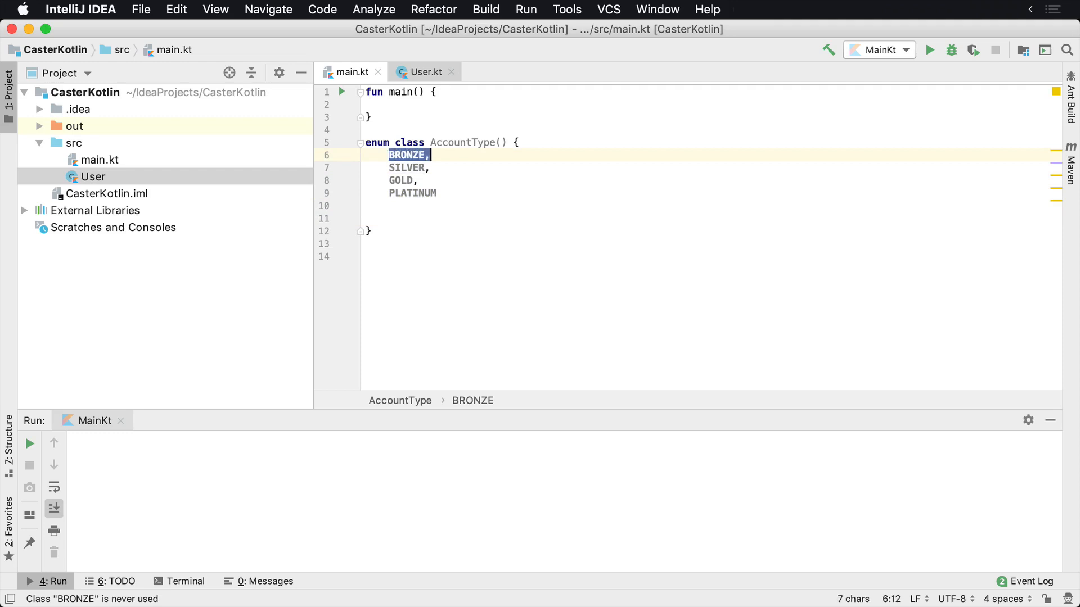
{"action": "left_click", "coordinate": [412, 192]}
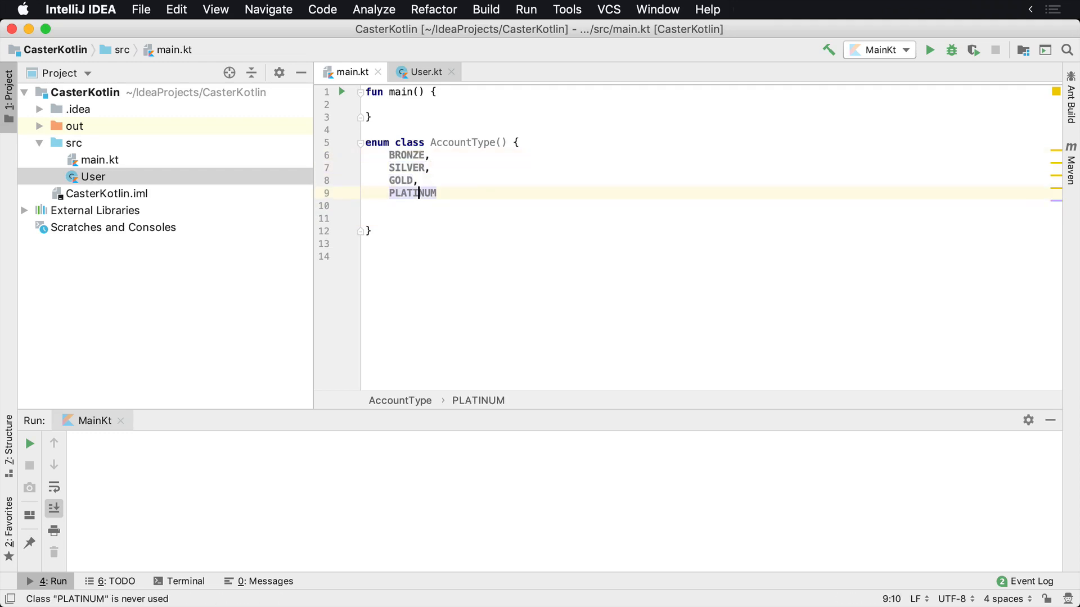
{"action": "type", "text": "ab"}
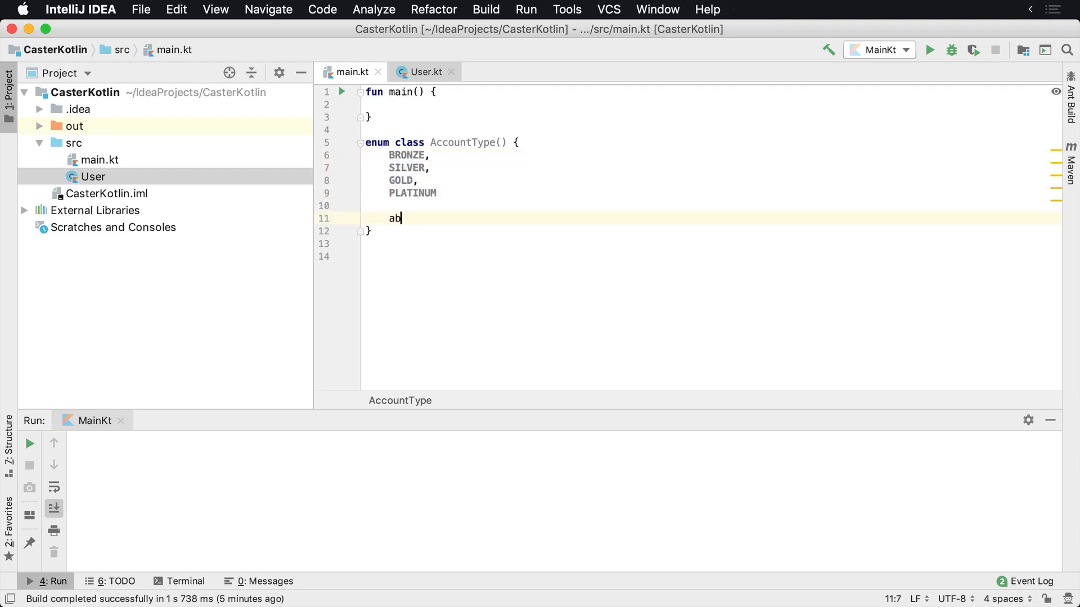
{"action": "type", "text": "stad"}
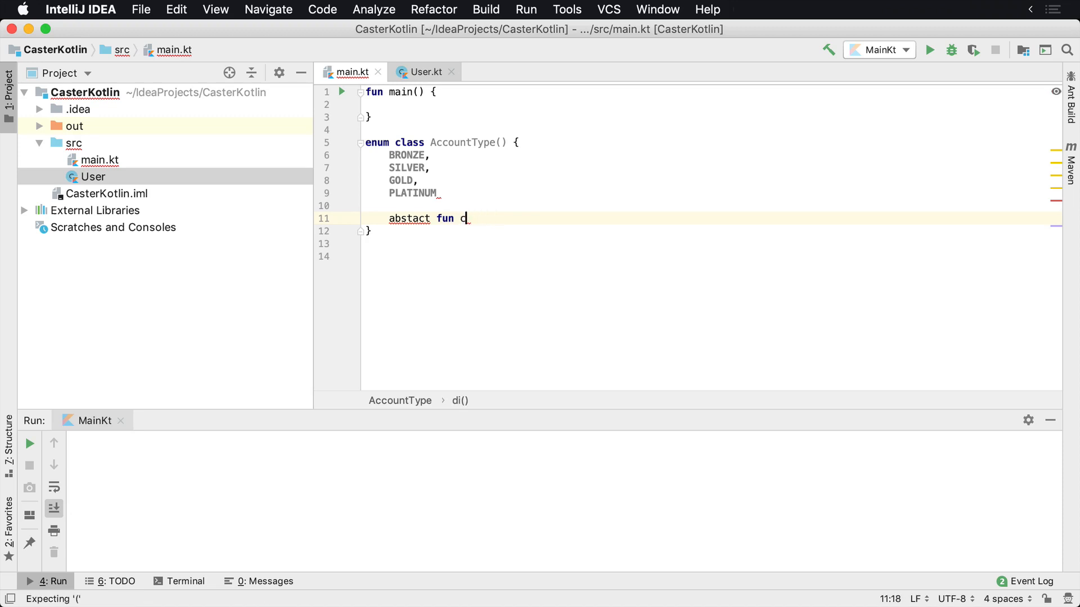
{"action": "type", "text": "calculateDiscountPercent(): Int"}
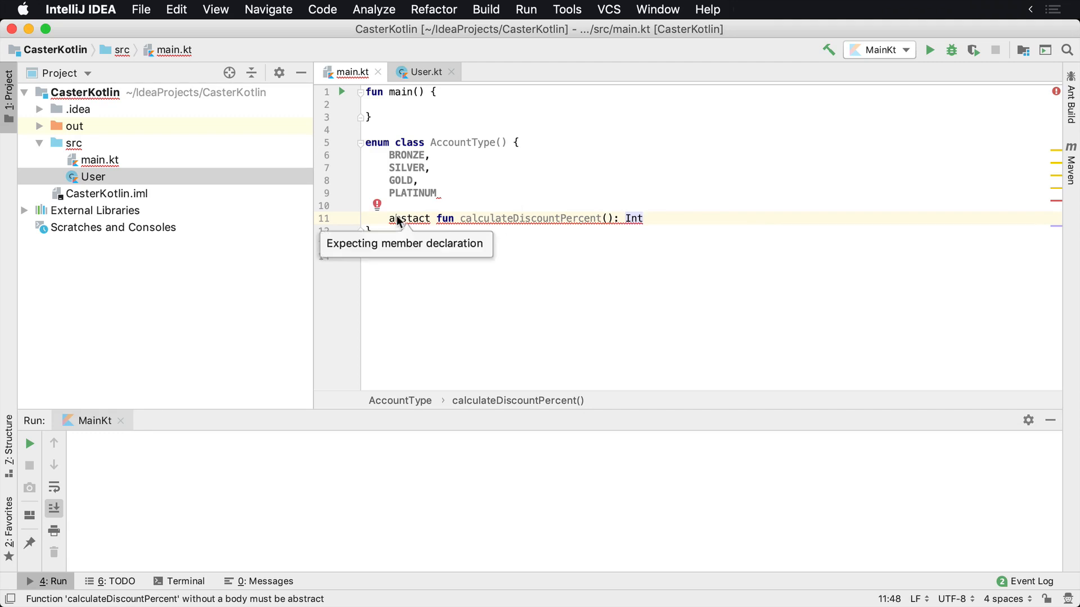
{"action": "type", "text": "r"}
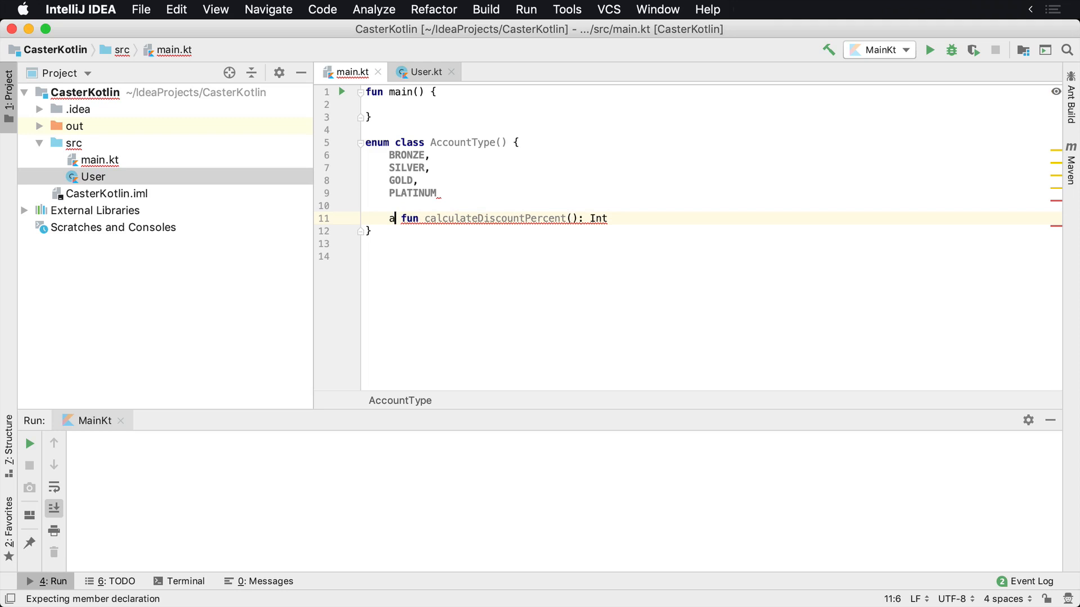
{"action": "type", "text": "bstract"}
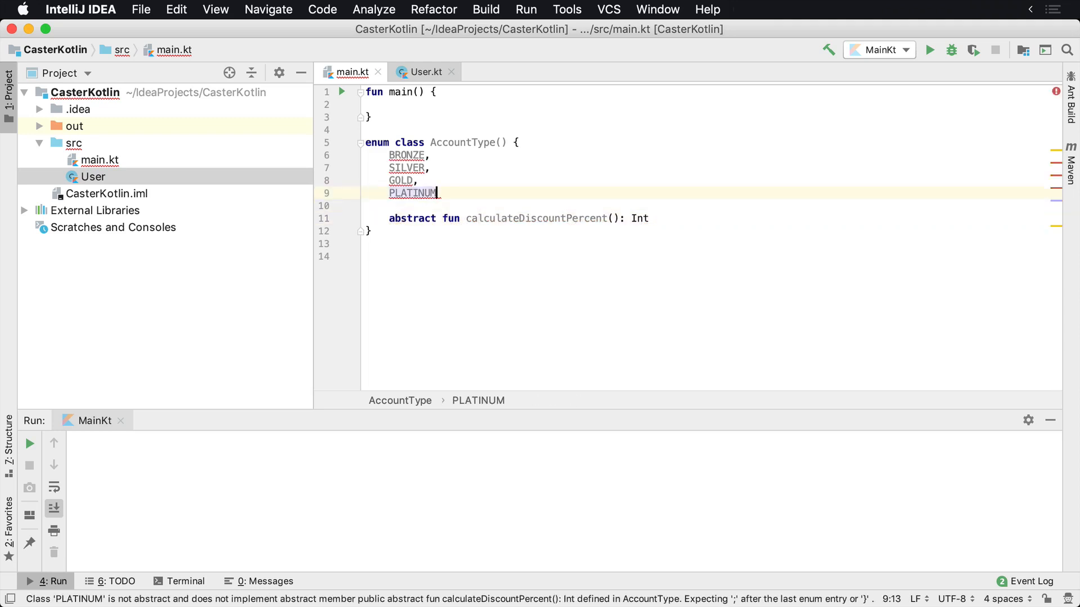
{"action": "mouse_move", "coordinate": [406, 155]}
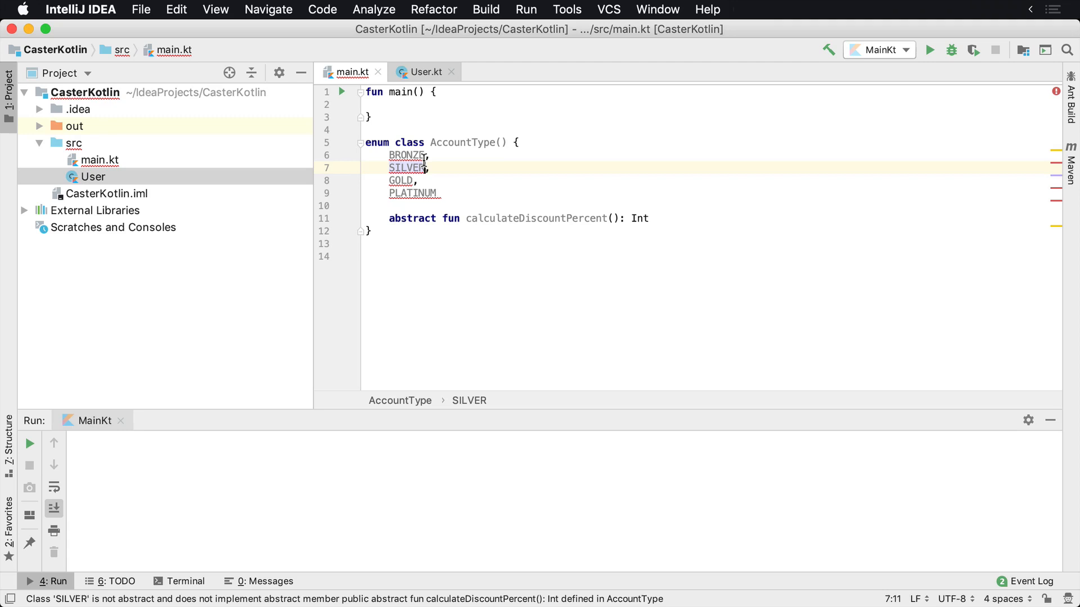
- Generate the calculateDiscountPercent override inside BRONZE's braces with 'return 5'
{"action": "type", "text": "{"}
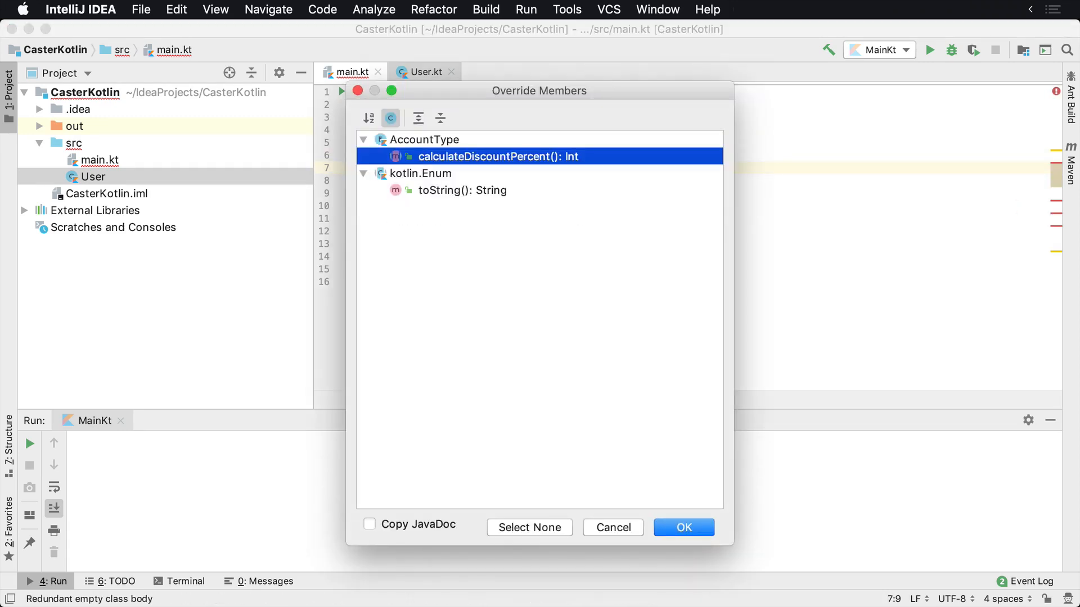
{"action": "left_click", "coordinate": [682, 526]}
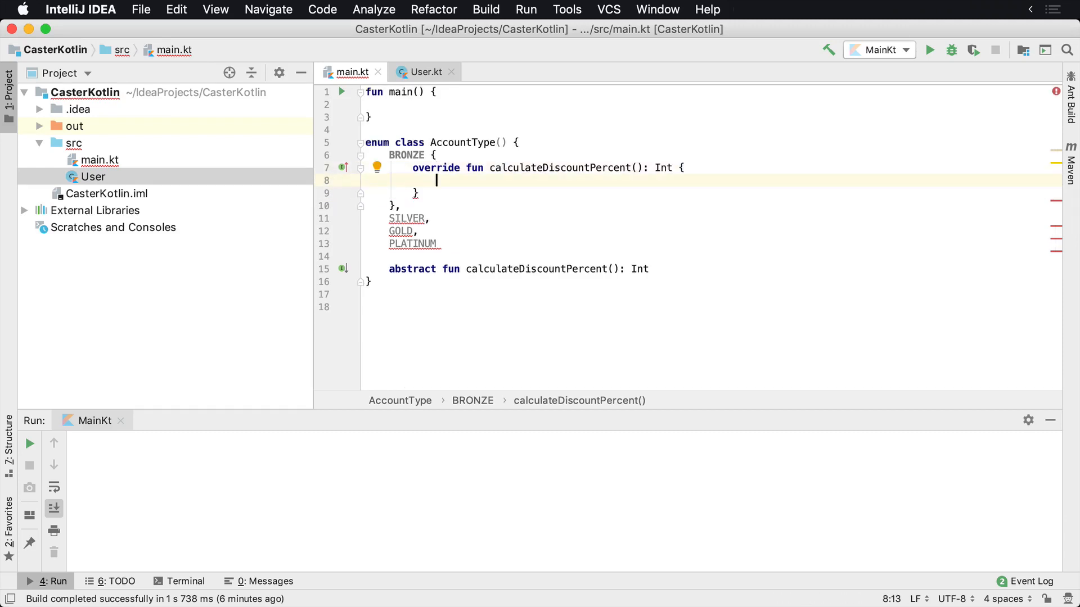
{"action": "type", "text": "// .."}
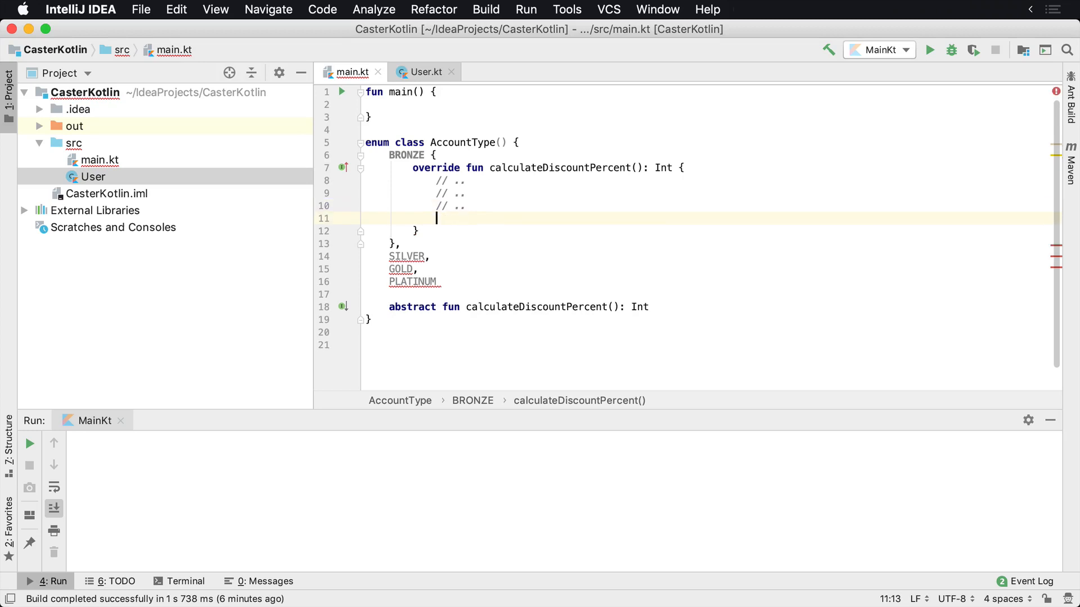
{"action": "type", "text": "return 5"}
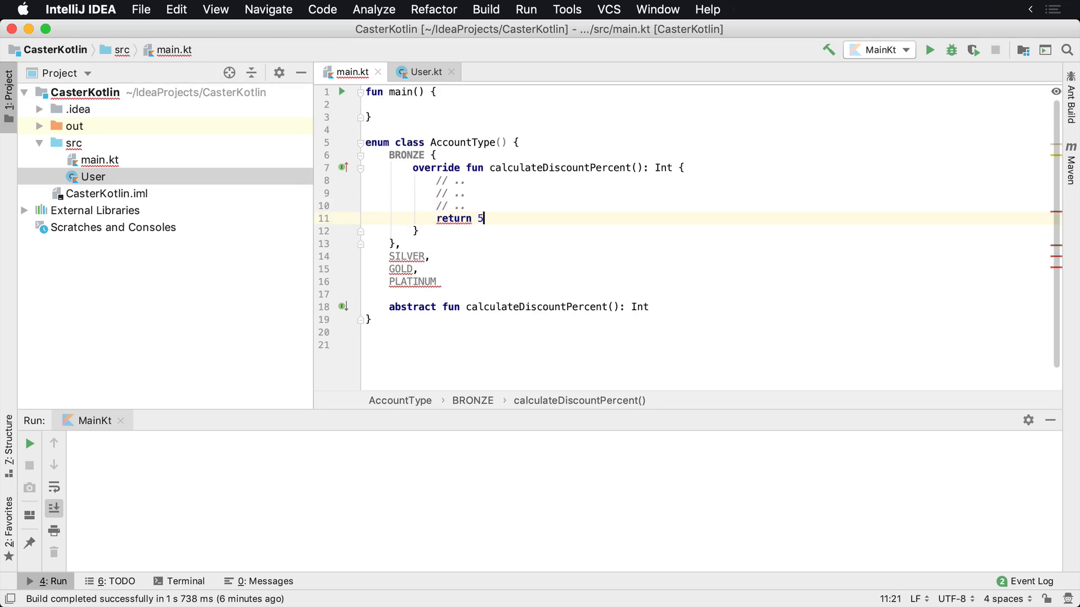
- Replace the override's block body with the expression body '= 5'
{"action": "left_click_drag", "start_coordinate": [486, 218], "coordinate": [413, 231]}
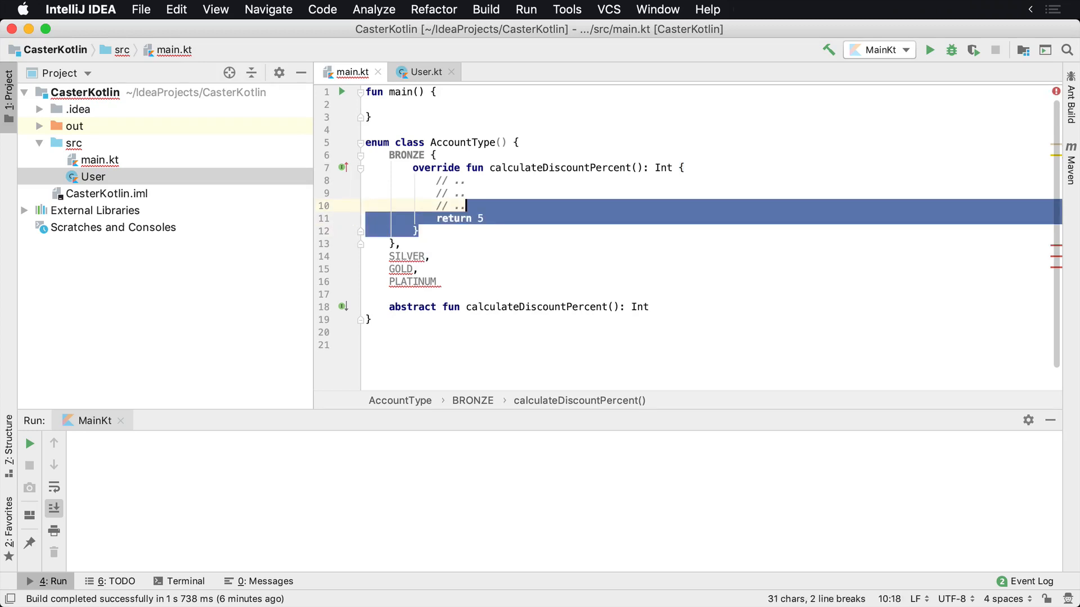
{"action": "key", "text": "Delete"}
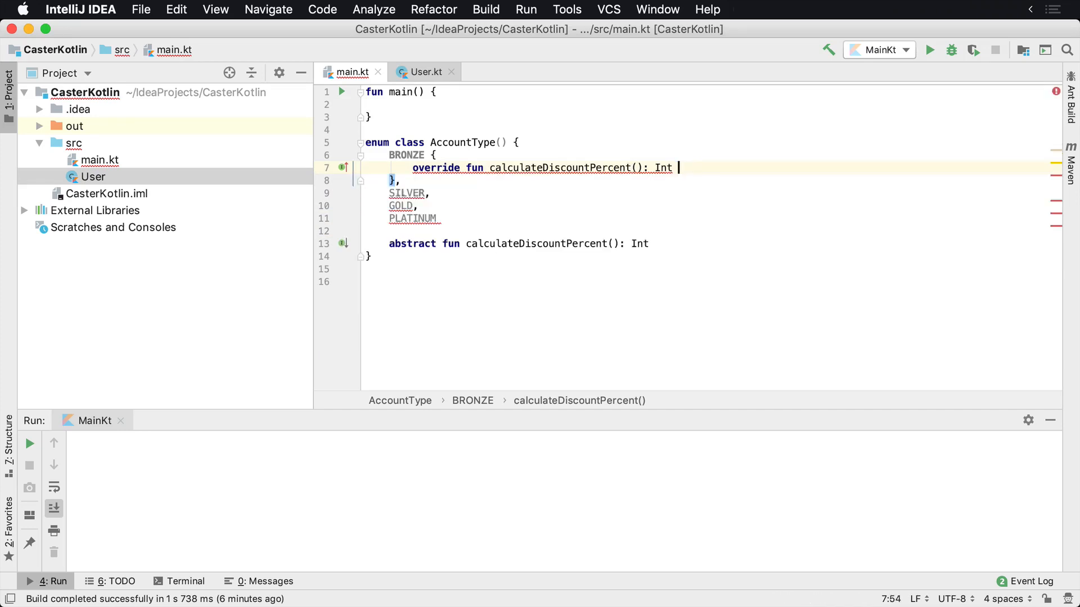
{"action": "type", "text": "= 5"}
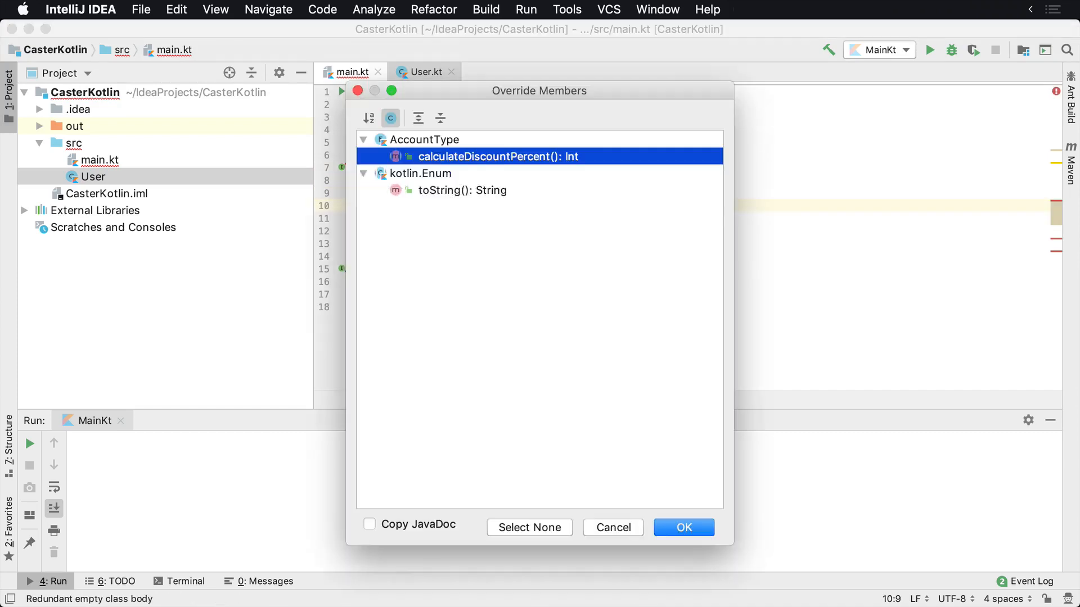
- Override calculateDiscountPercent in SILVER, GOLD and PLATINUM returning 10, 15 and 20, ending with ';'
{"action": "left_click", "coordinate": [683, 526]}
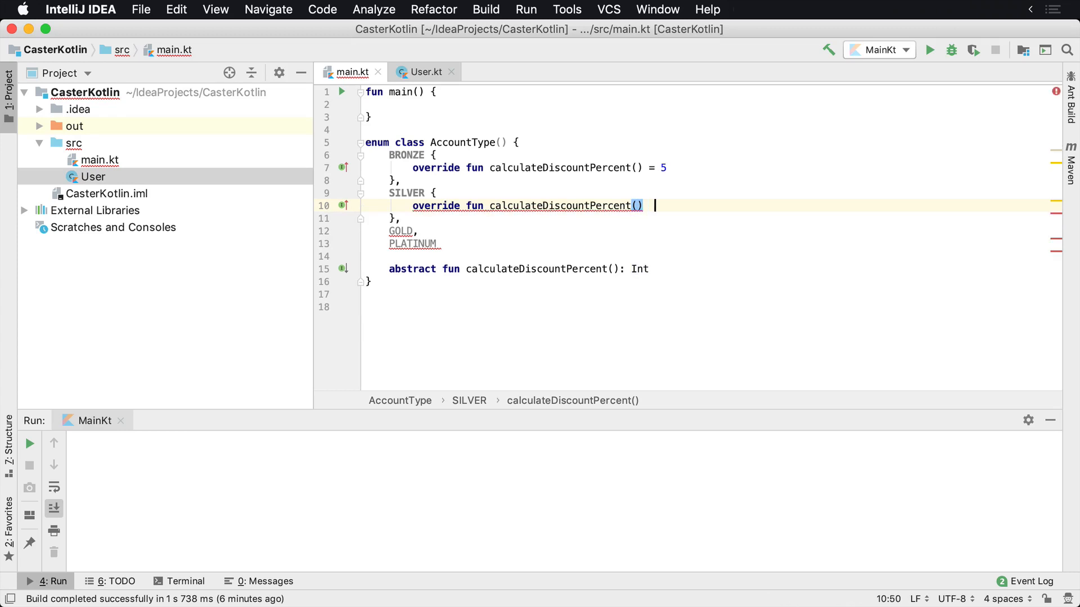
{"action": "type", "text": "= 10"}
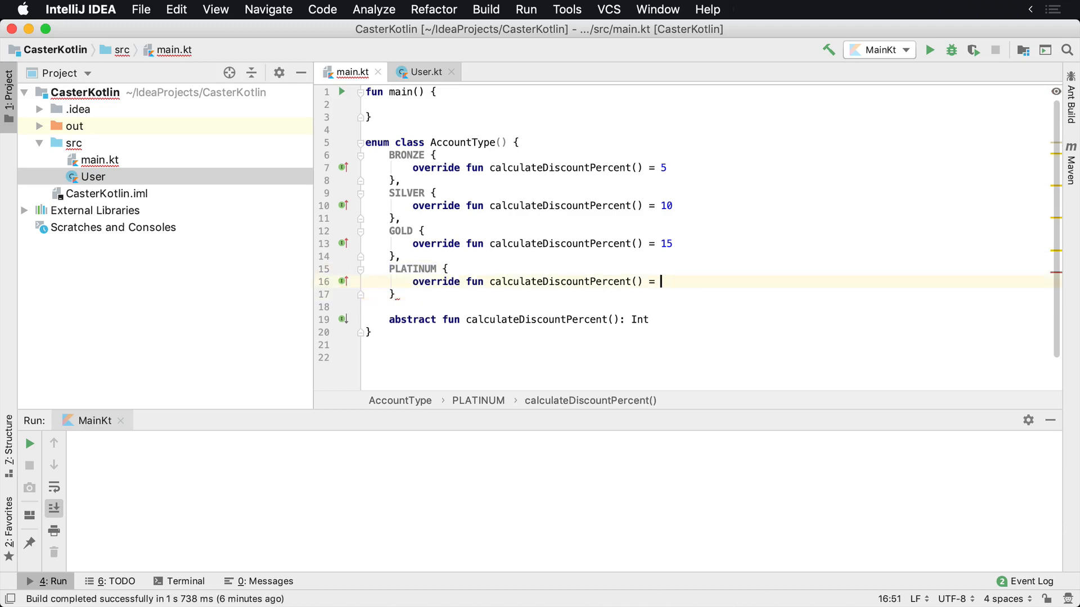
{"action": "type", "text": "20"}
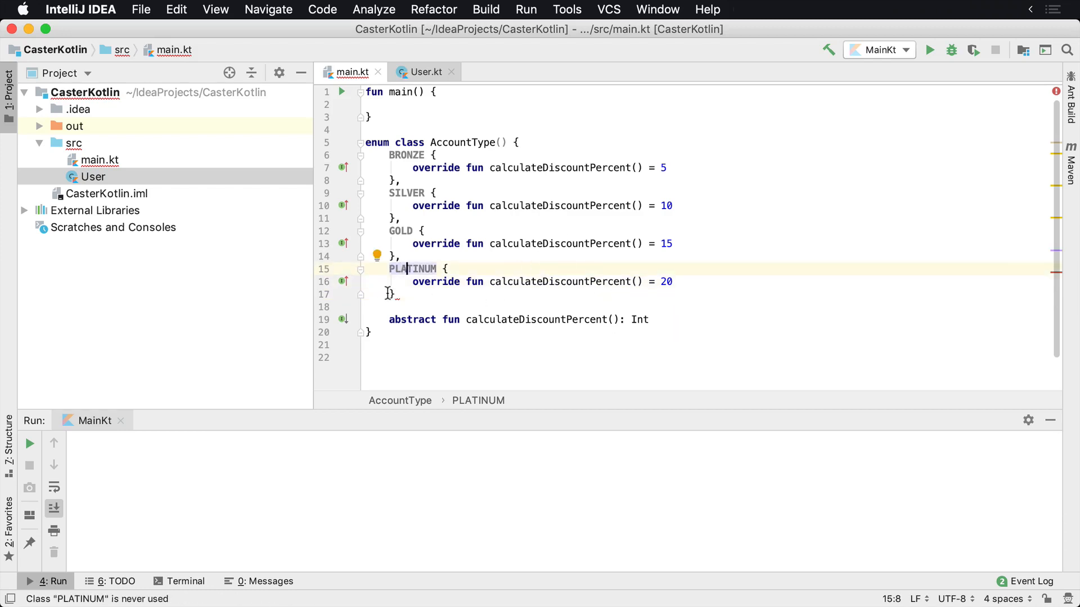
{"action": "mouse_move", "coordinate": [392, 294]}
{"action": "type", "text": ";"}
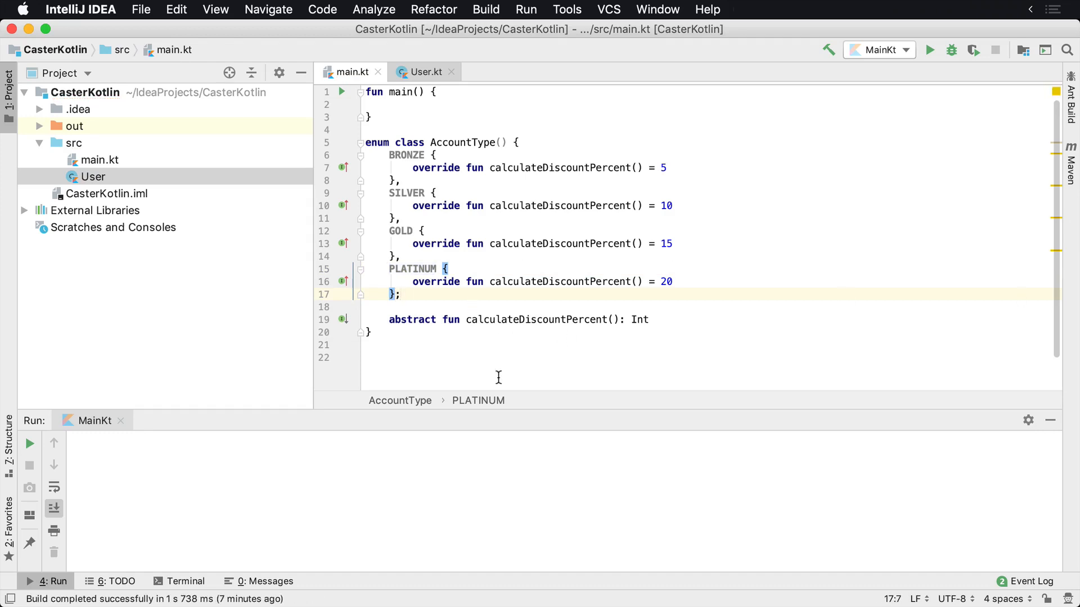
- In main, set fromApi to "GoLd" and derive accountType via AccountType.valueOf(fromApi.toUpperCase())
{"action": "type", "text": "va"}
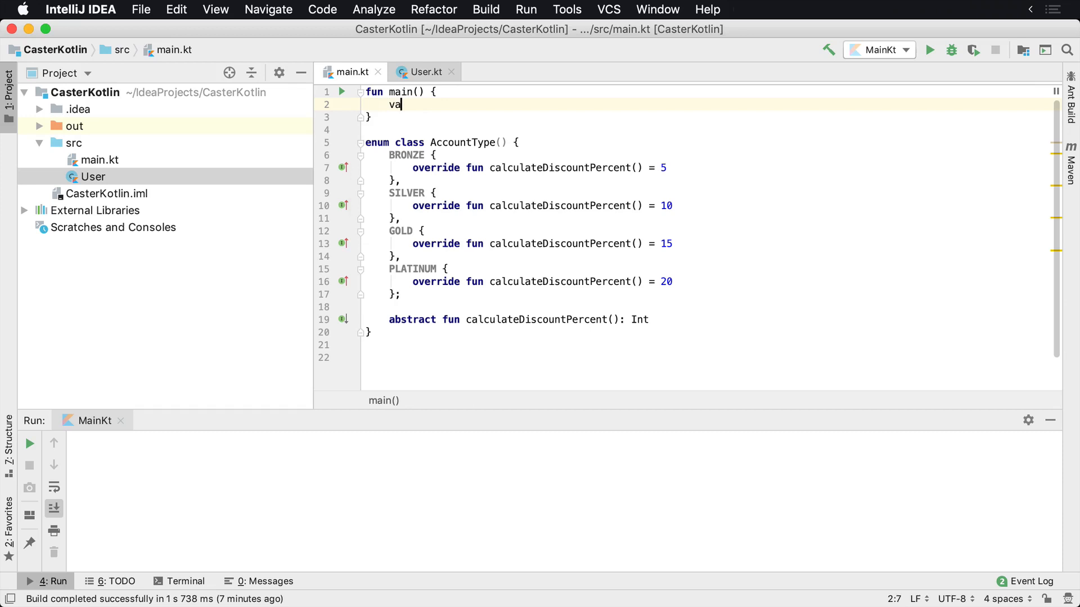
{"action": "type", "text": "l fromApi ="}
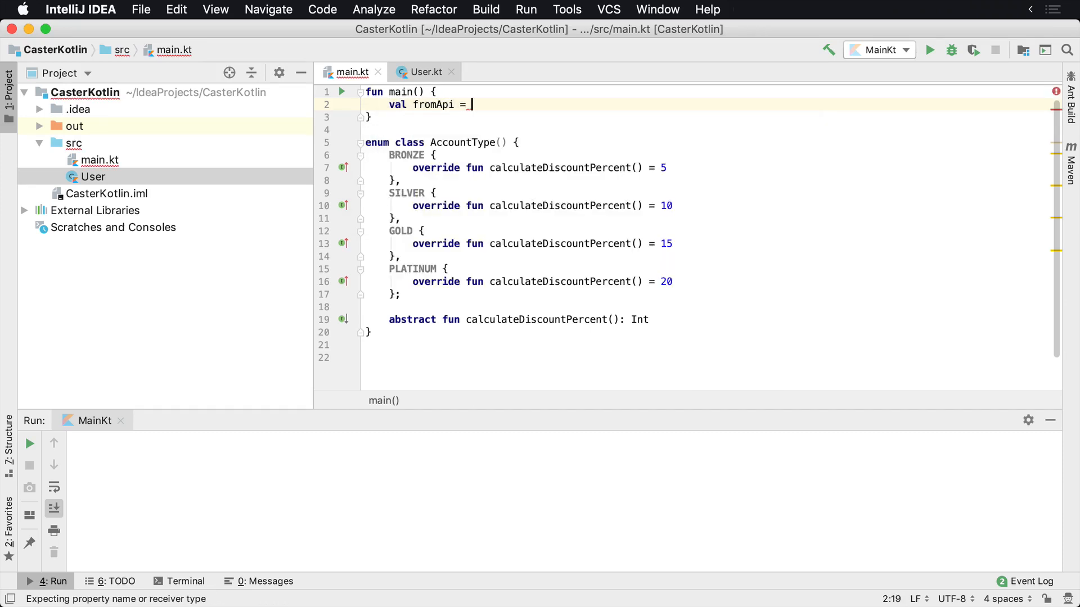
{"action": "type", "text": "\"Gol\""}
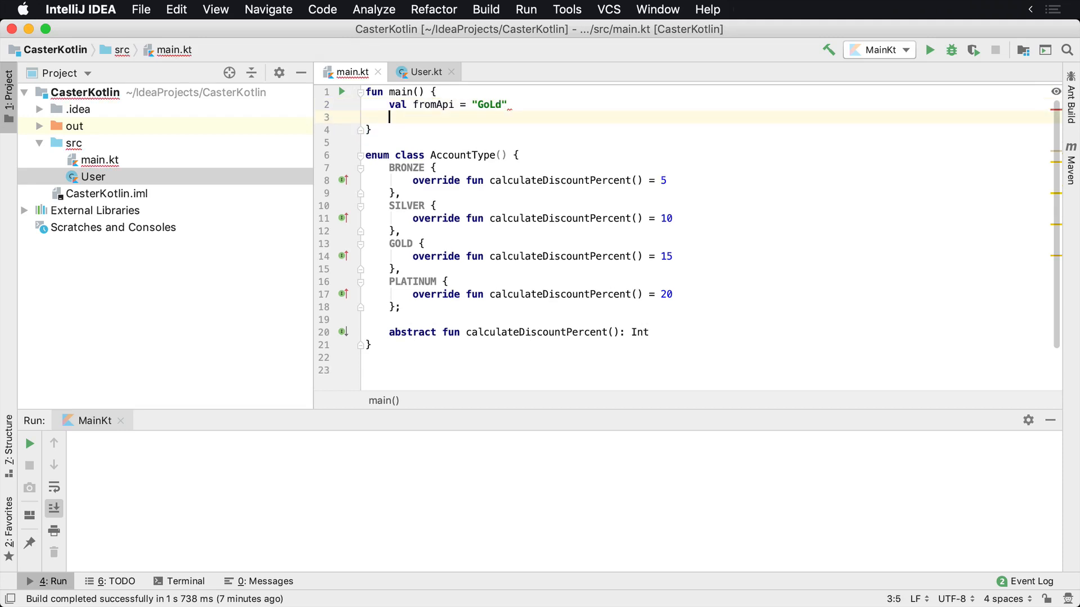
{"action": "type", "text": "val accountType = AccountType.valueOf("}
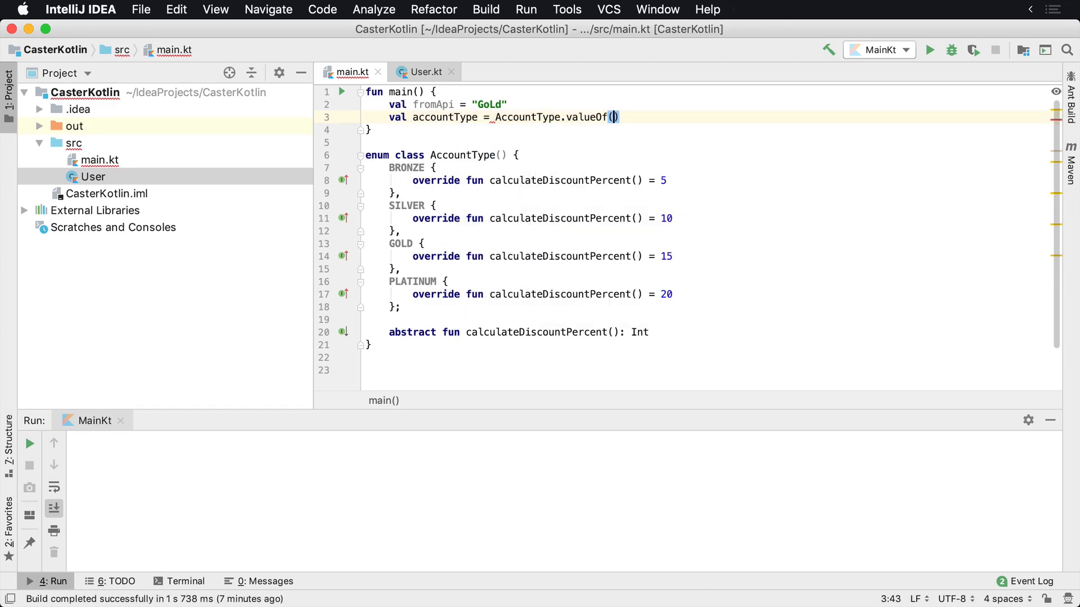
{"action": "type", "text": "fromApi."}
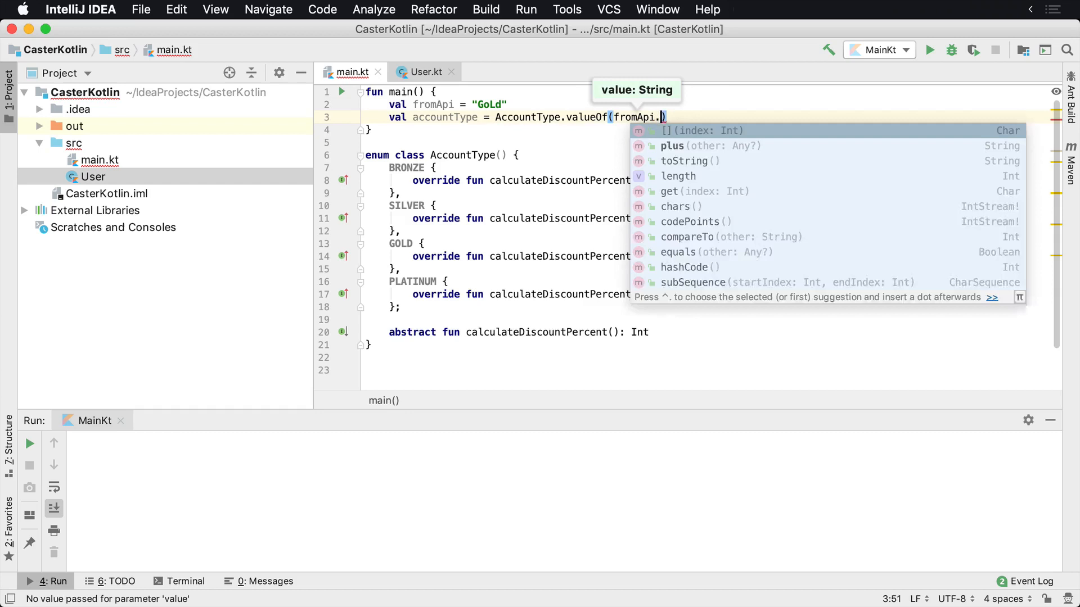
{"action": "type", "text": "toUpperCase()"}
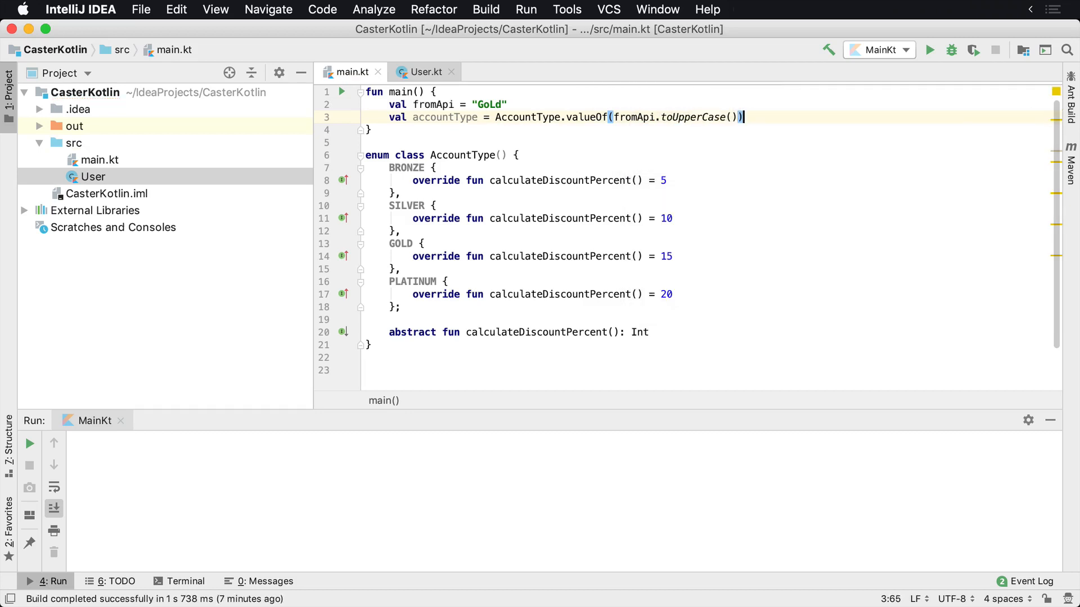
- Print accountType.calculateDiscountPercent() with println
{"action": "type", "text": "println"}
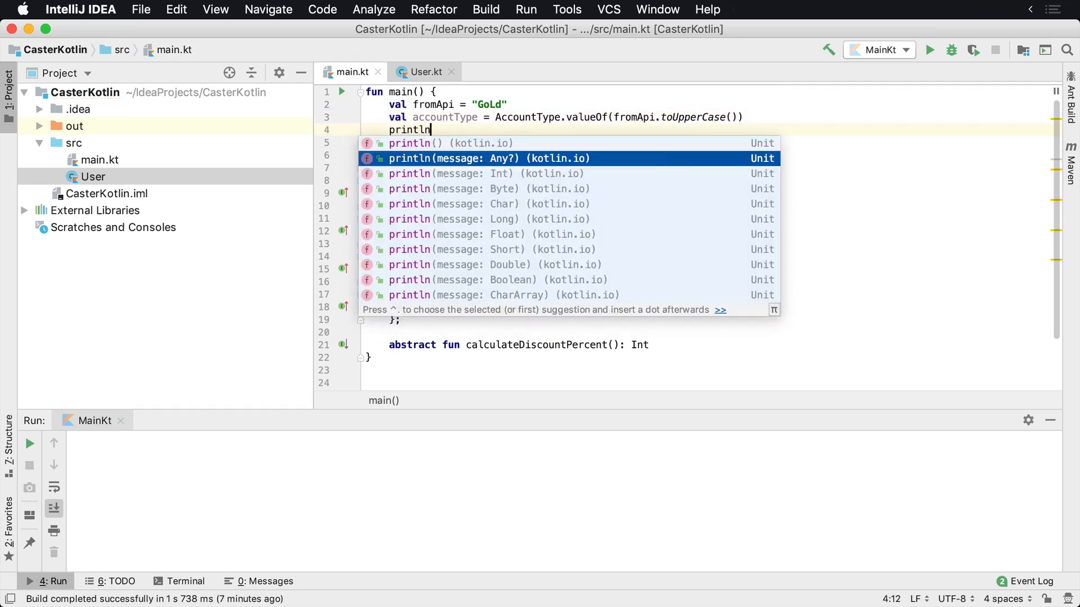
{"action": "type", "text": "(accountType.calculateDiscountPercent("}
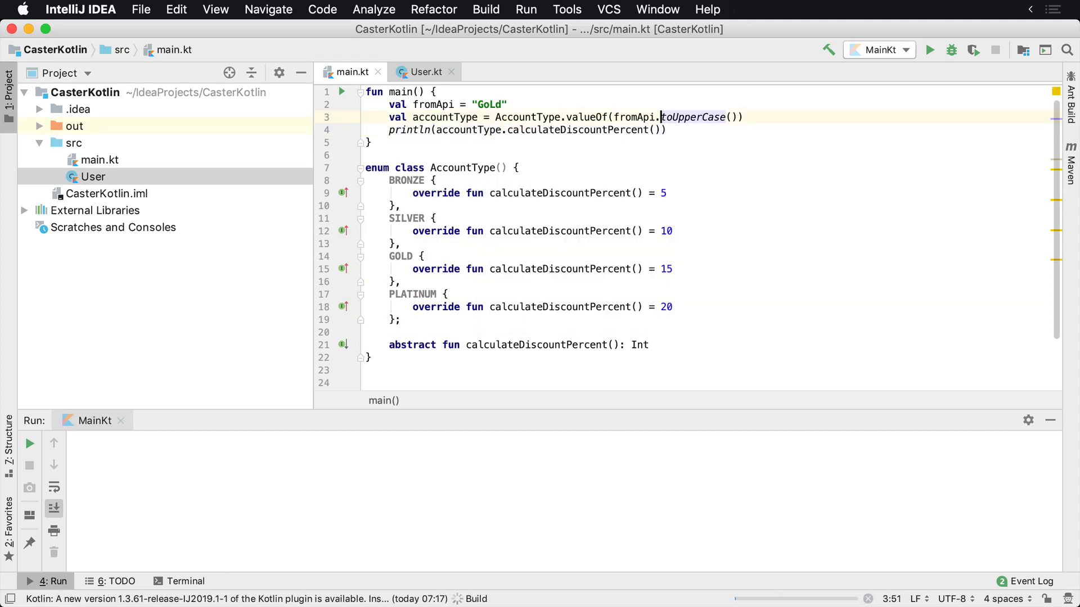
- Run main for "GoLd" (15), then change fromApi to "PLATinum" and rerun (20)
{"action": "left_click", "coordinate": [929, 50]}
{"action": "type", "text": "P"}
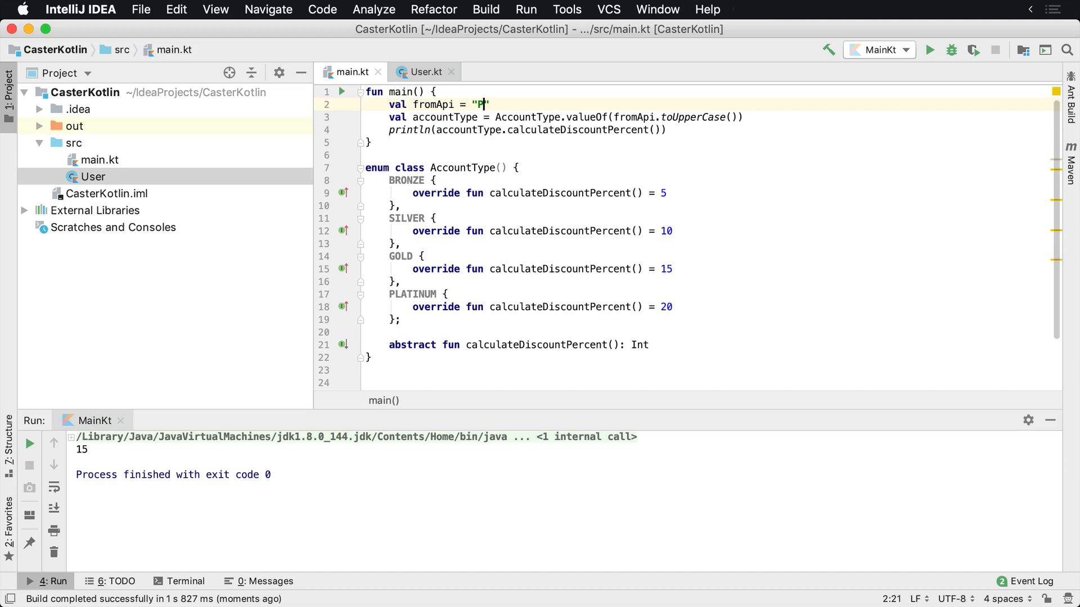
{"action": "type", "text": "LATinum"}
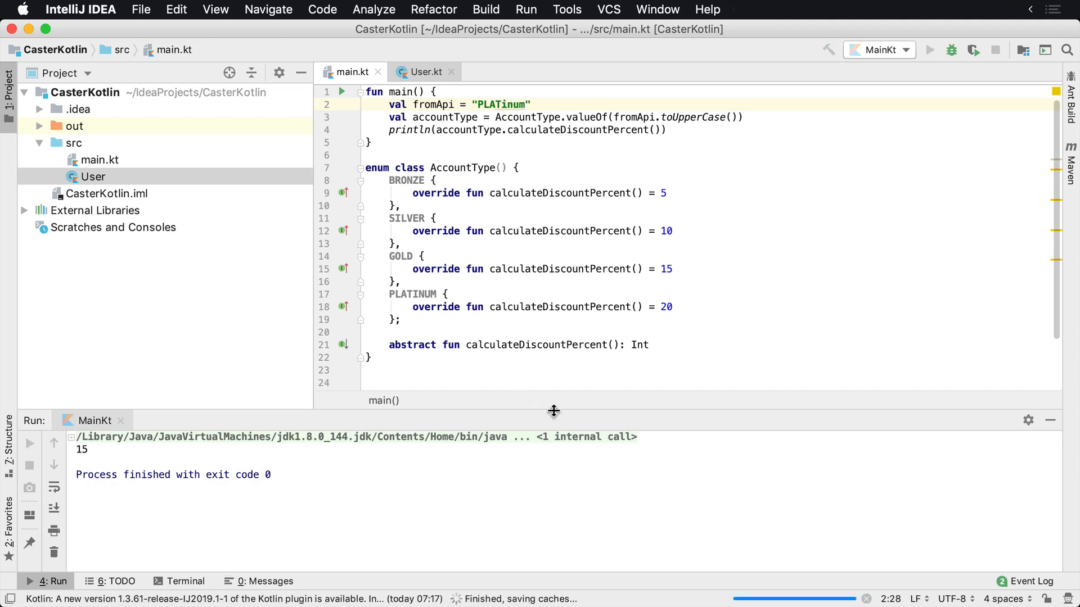
{"action": "left_click", "coordinate": [929, 49]}
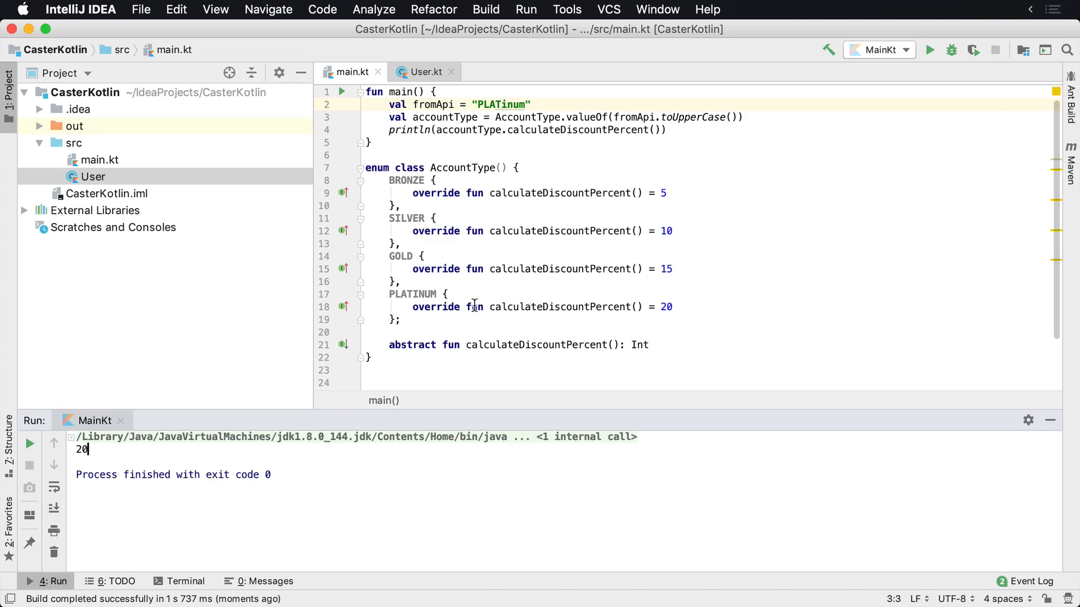
- Convert BRONZE's discount override to a block body
{"action": "left_click", "coordinate": [536, 344]}
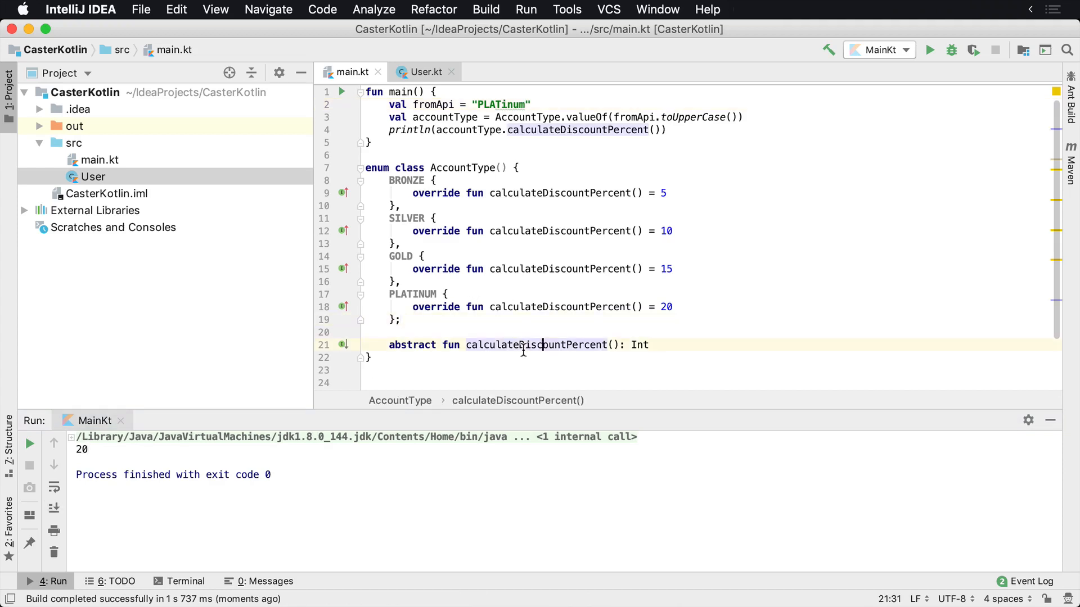
{"action": "double_click", "coordinate": [536, 344]}
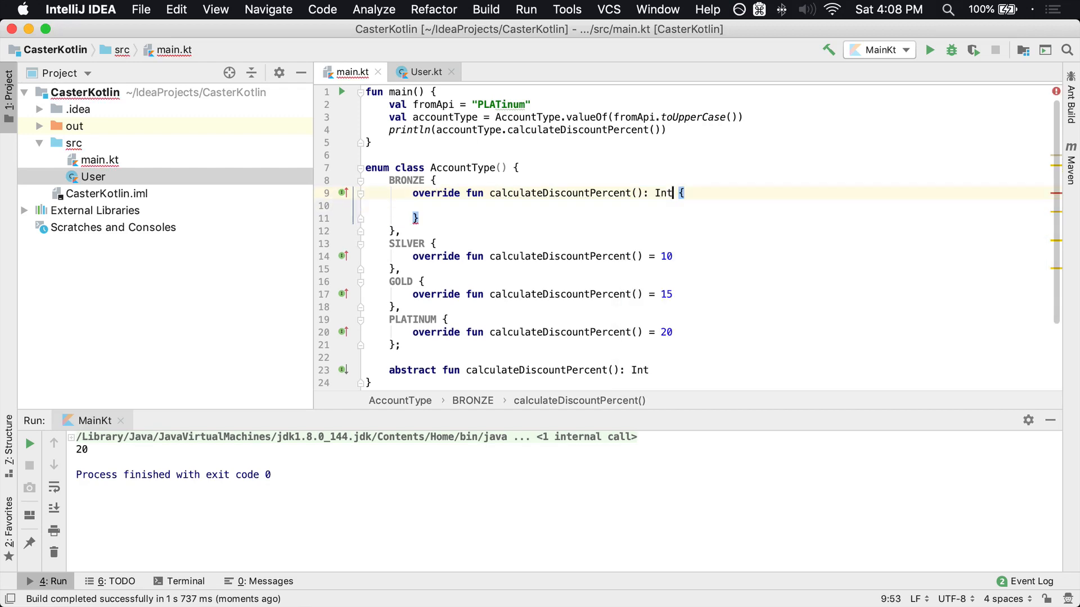
- Inside BRONZE's body, declare 'var percent = 0' and 'return percent'
{"action": "key", "text": "enter"}
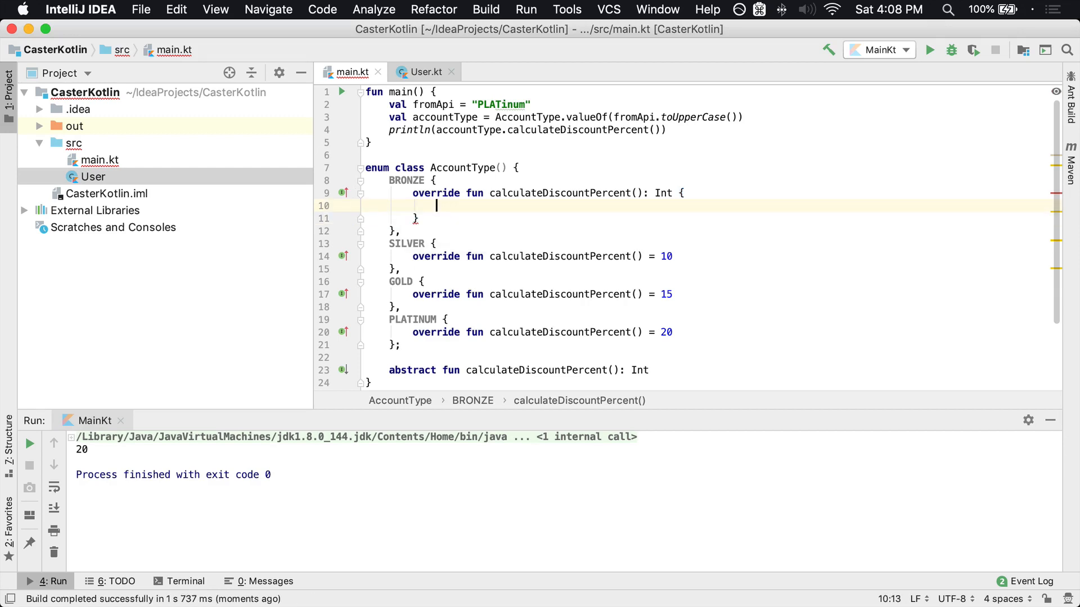
{"action": "type", "text": "// ..."}
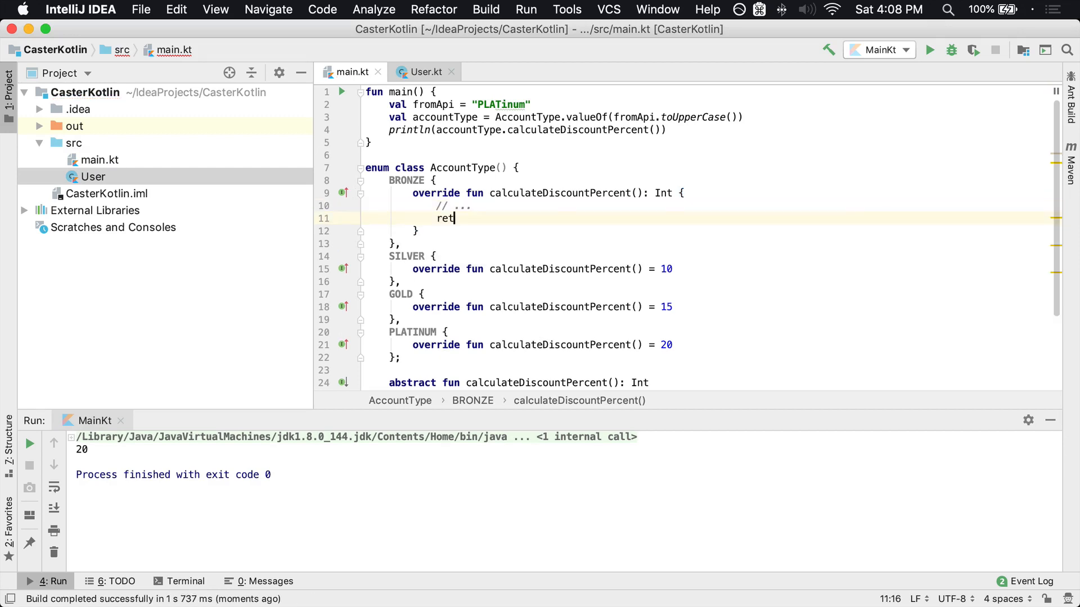
{"action": "type", "text": "urn"}
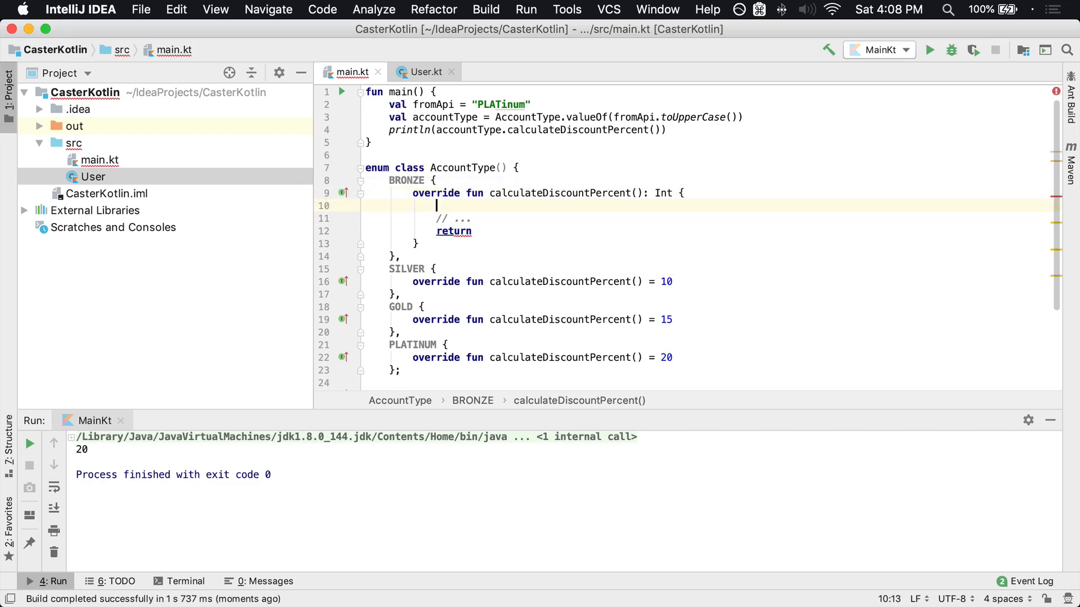
{"action": "type", "text": "var percent ="}
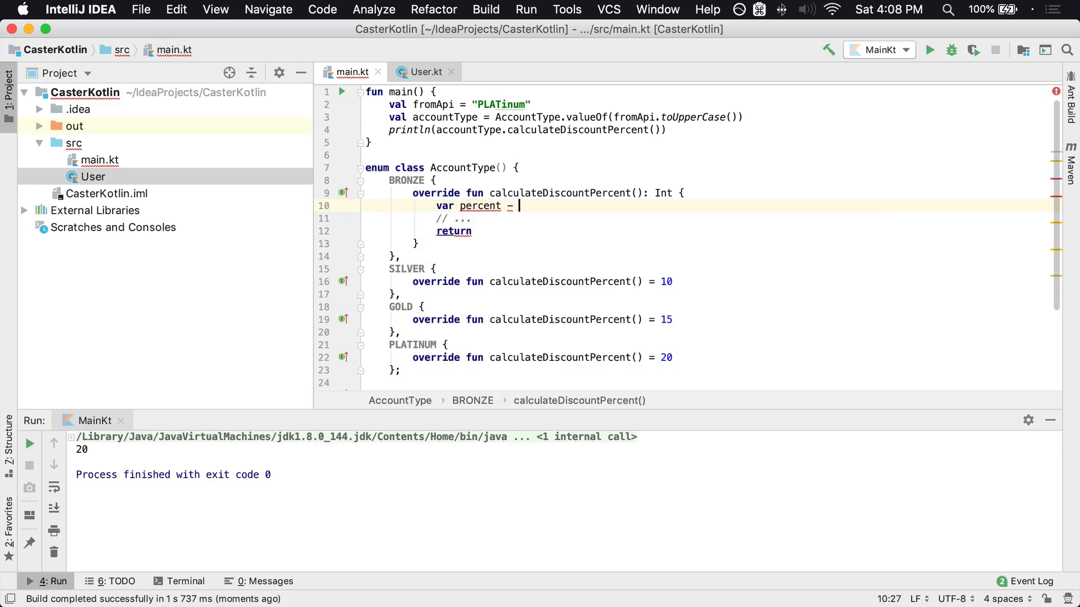
{"action": "type", "text": "0"}
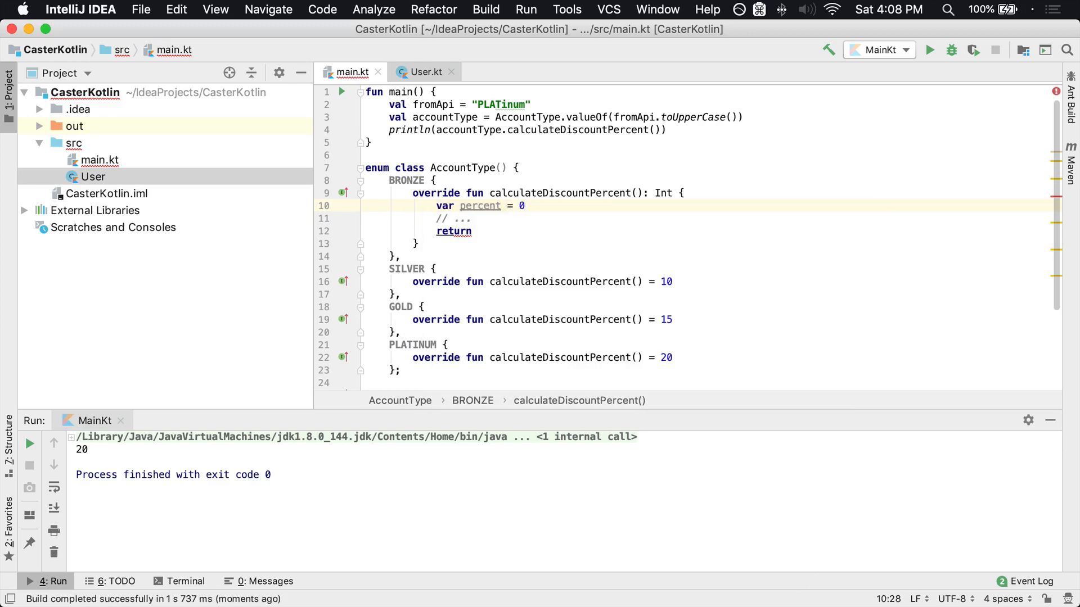
{"action": "type", "text": "pre"}
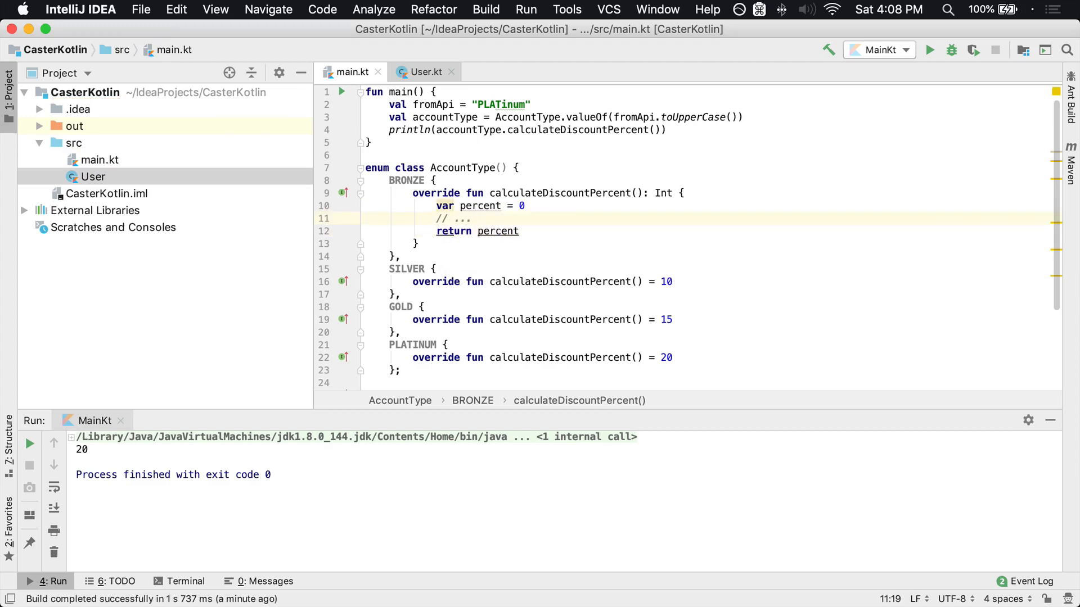
- Complete the comment as '// ... do calculations', fixing its misspelling
{"action": "type", "text": "do calcu"}
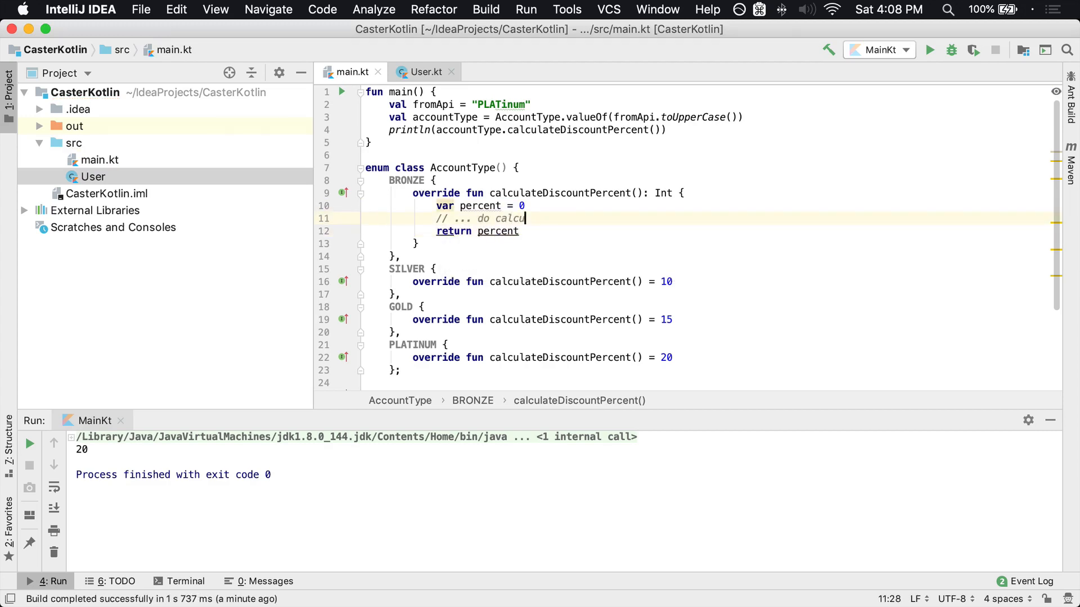
{"action": "type", "text": "t"}
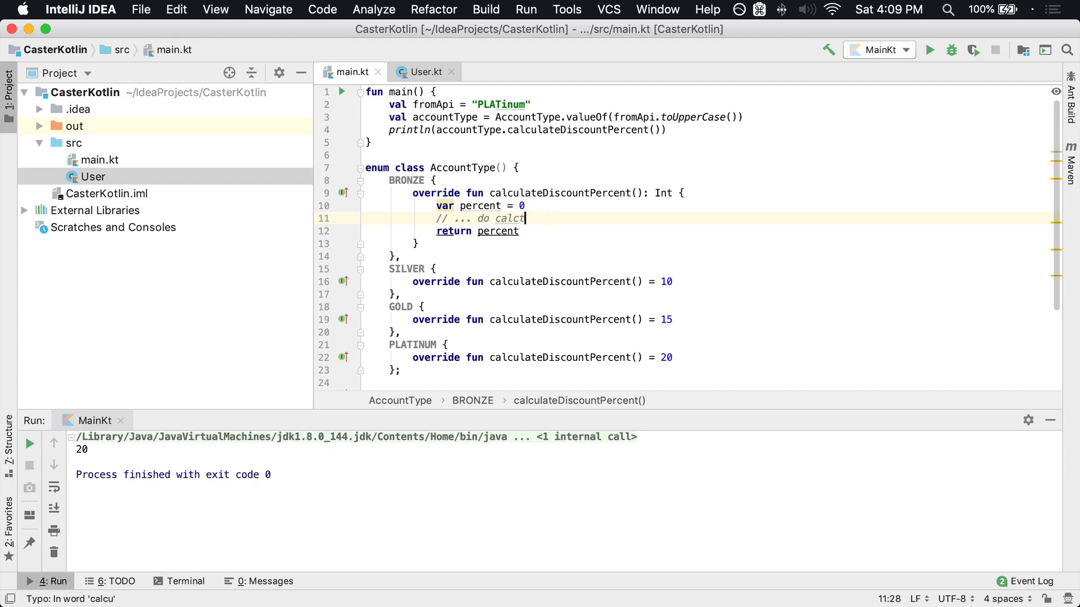
{"action": "type", "text": "ions"}
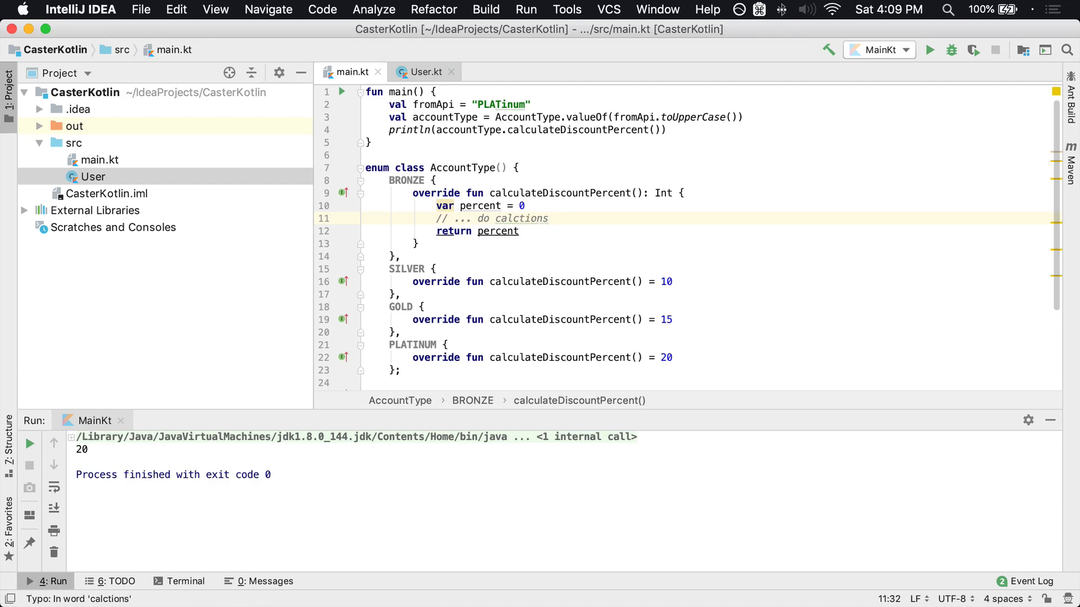
{"action": "left_click", "coordinate": [487, 168]}
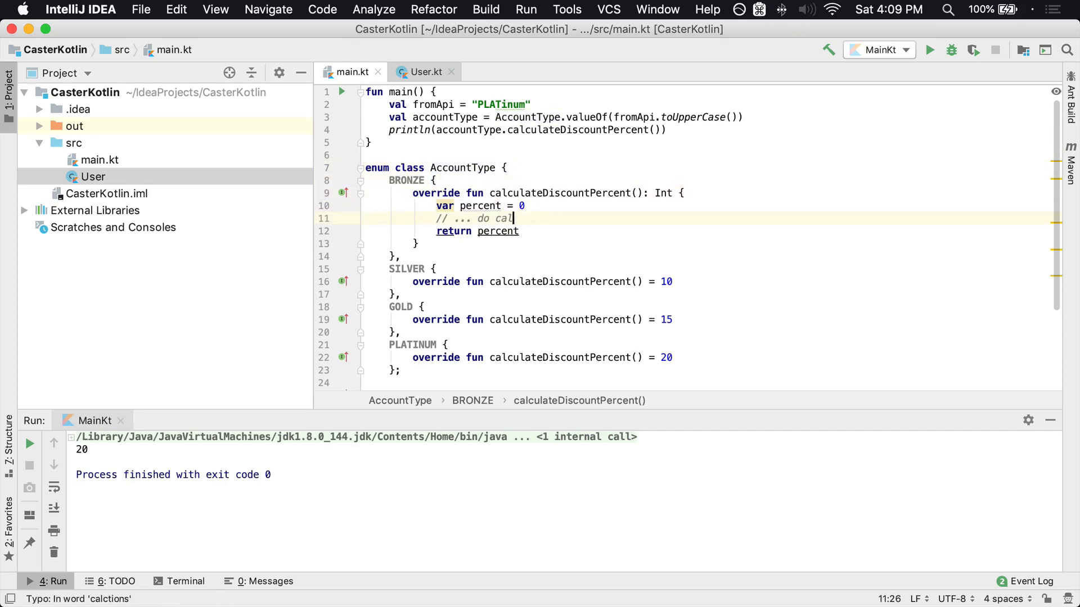
{"action": "type", "text": "culations"}
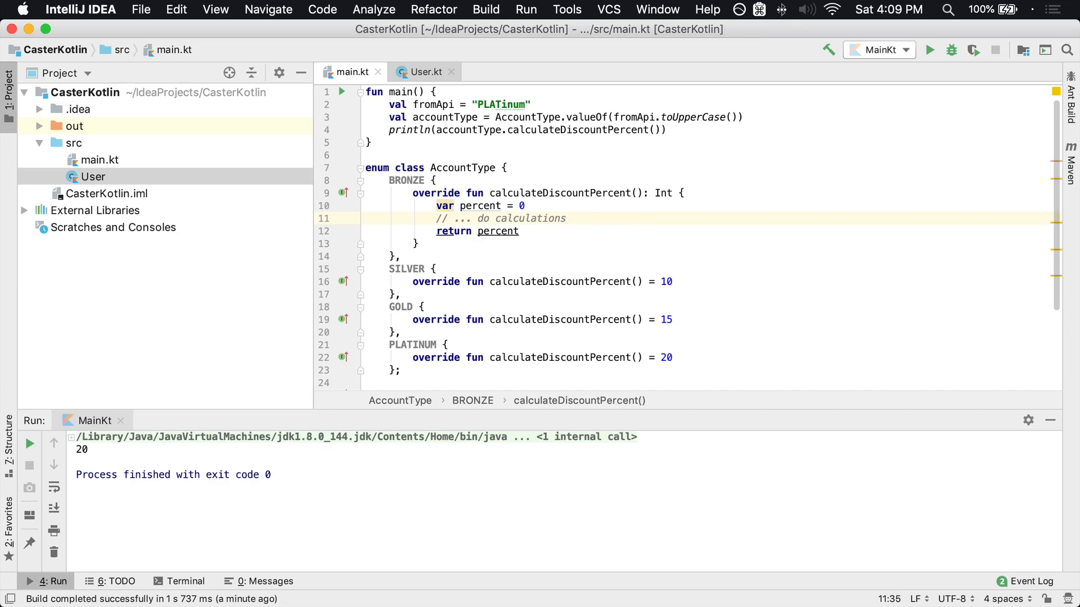